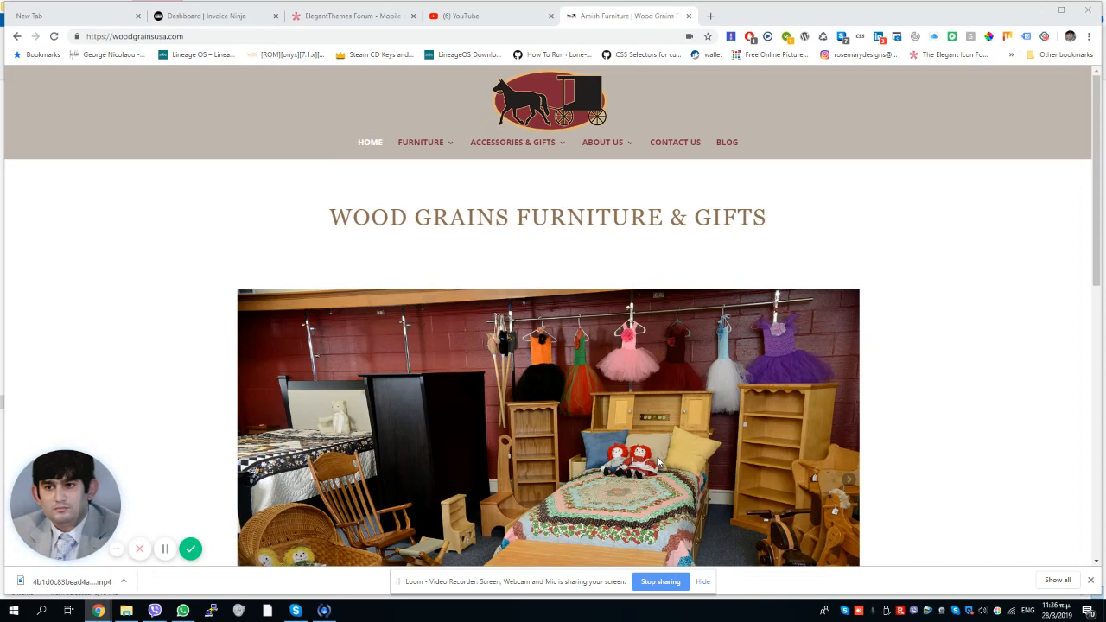
mouse_move(608, 387)
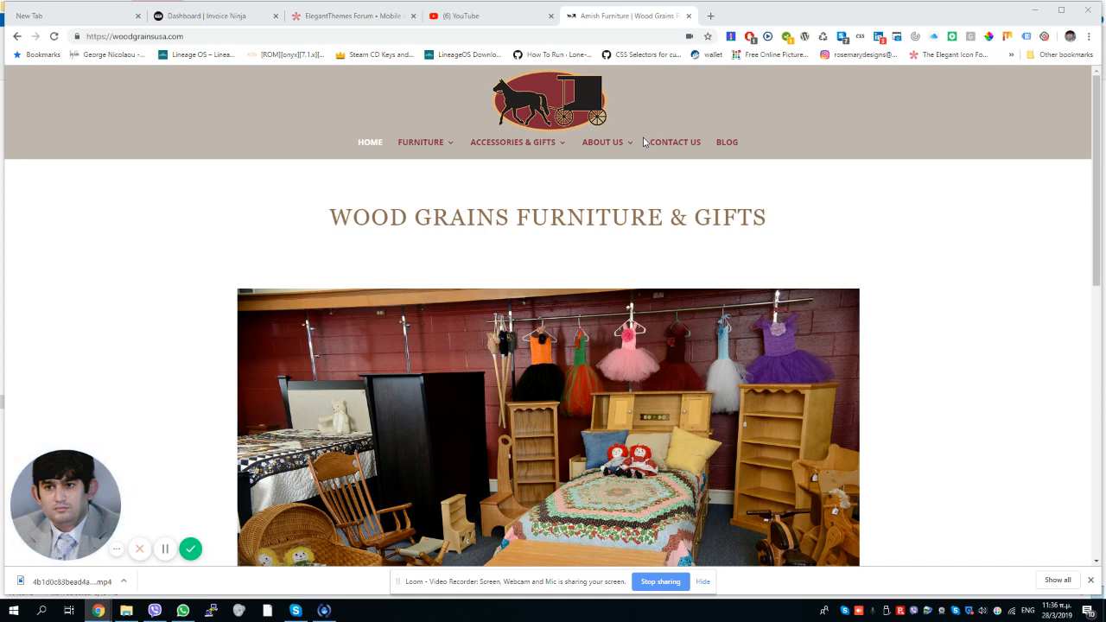
mouse_move(83, 269)
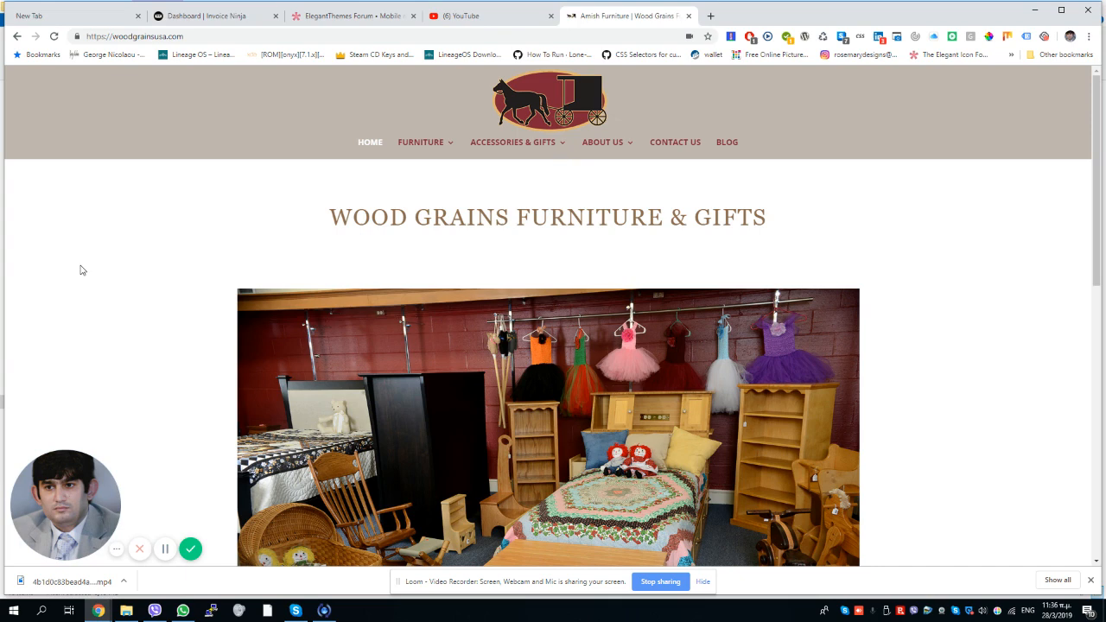
Show the homepage in a mobile responsive preview with DevTools' Elements panel displaying its HTML.
key(F12)
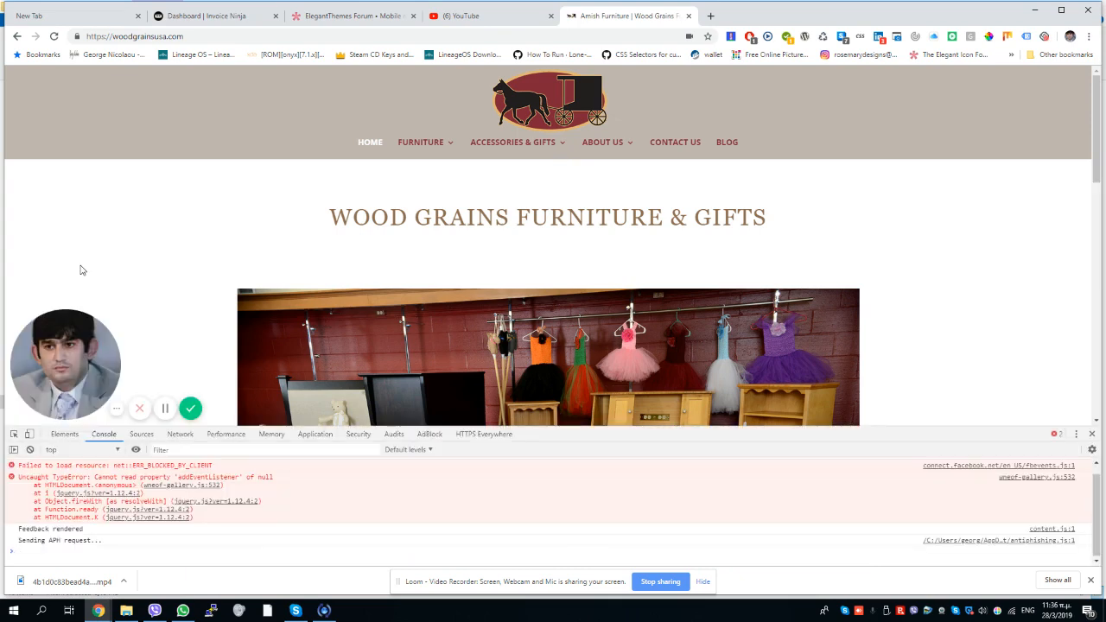
click(28, 434)
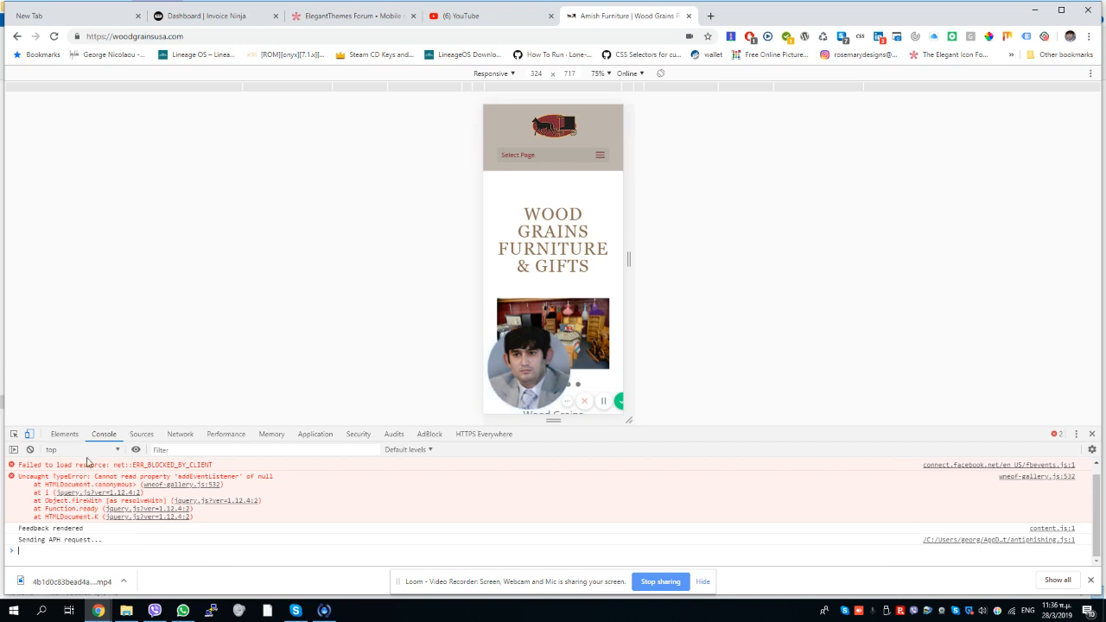
click(63, 433)
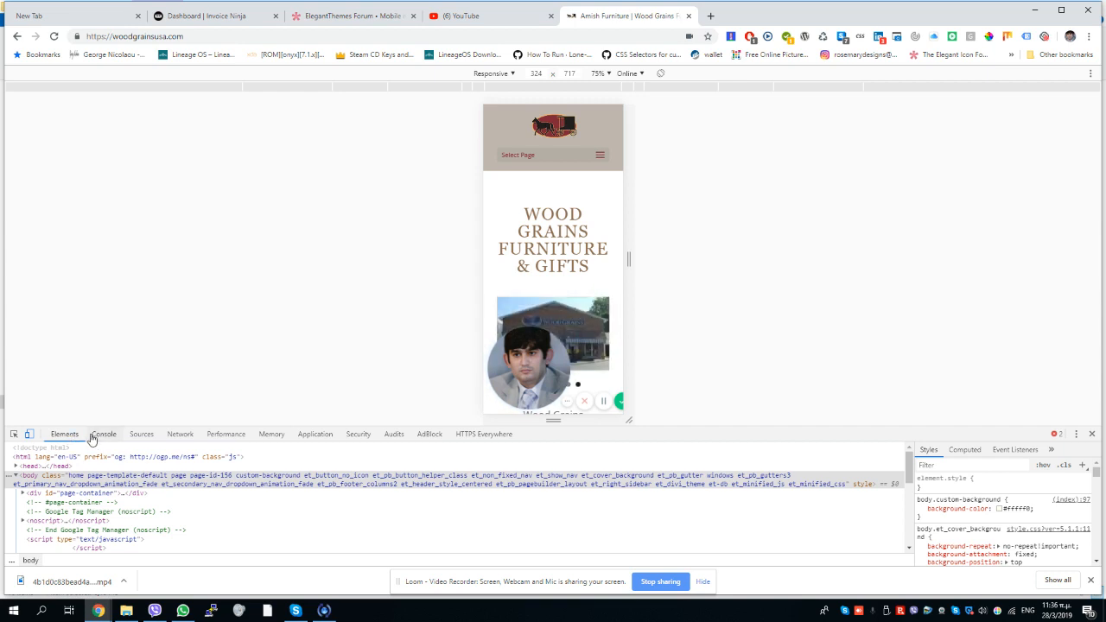
Return to the Console panel to read the blocked resource and addEventListener TypeError.
click(104, 433)
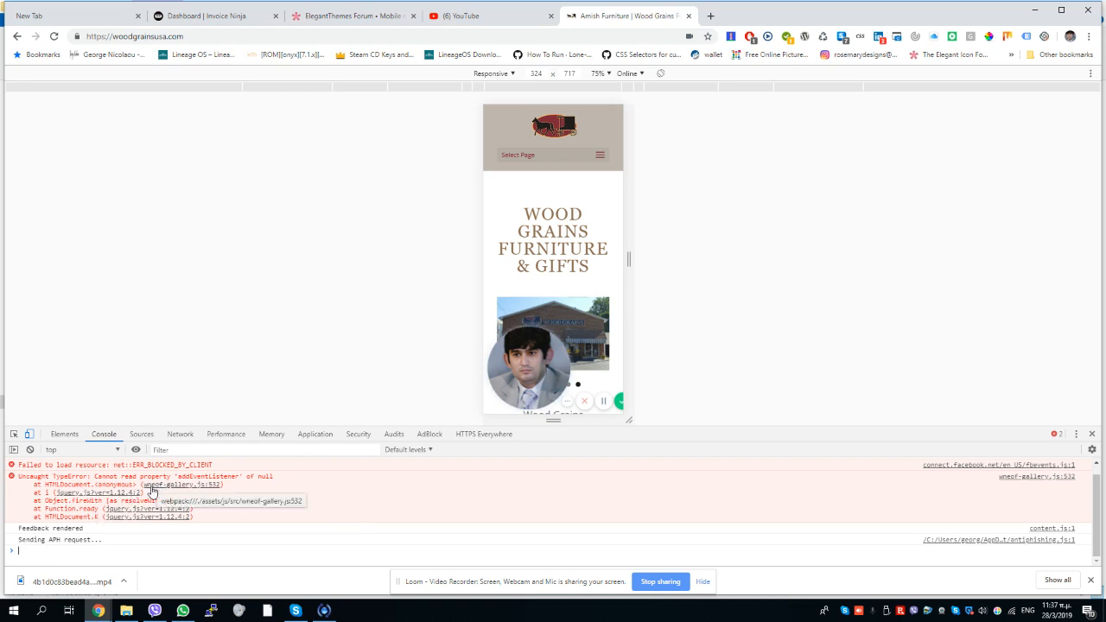
mouse_move(297, 307)
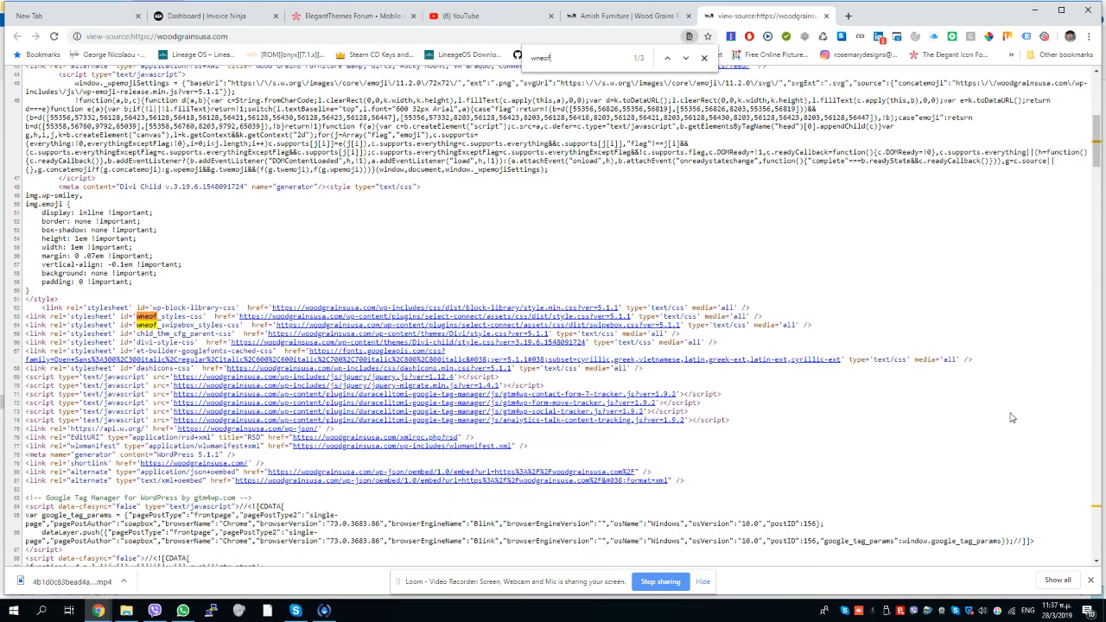
click(684, 58)
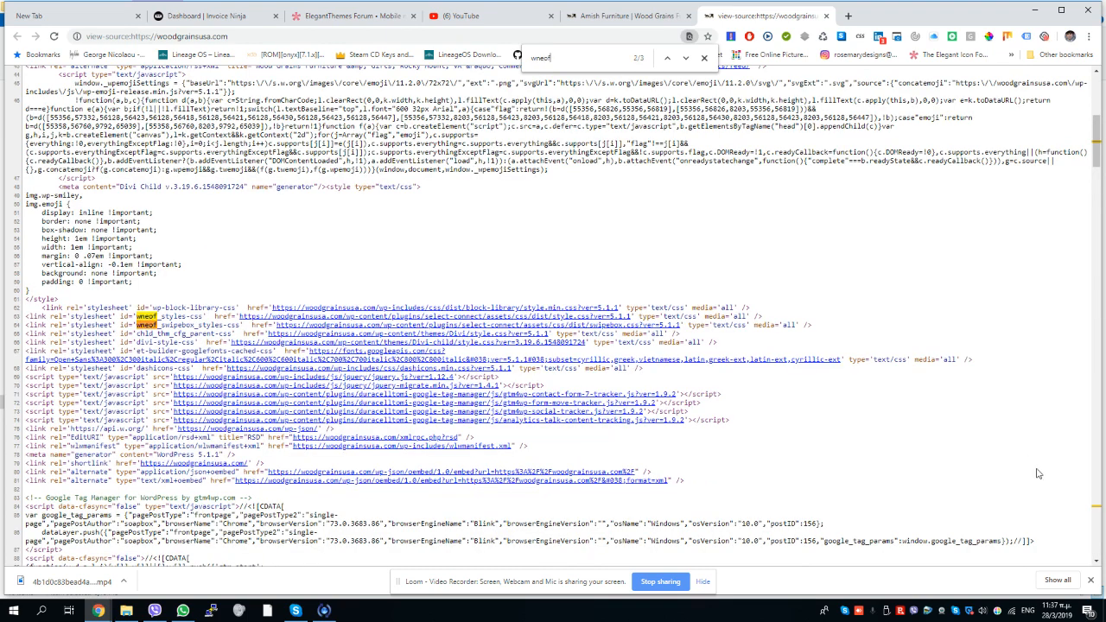
mouse_move(499, 352)
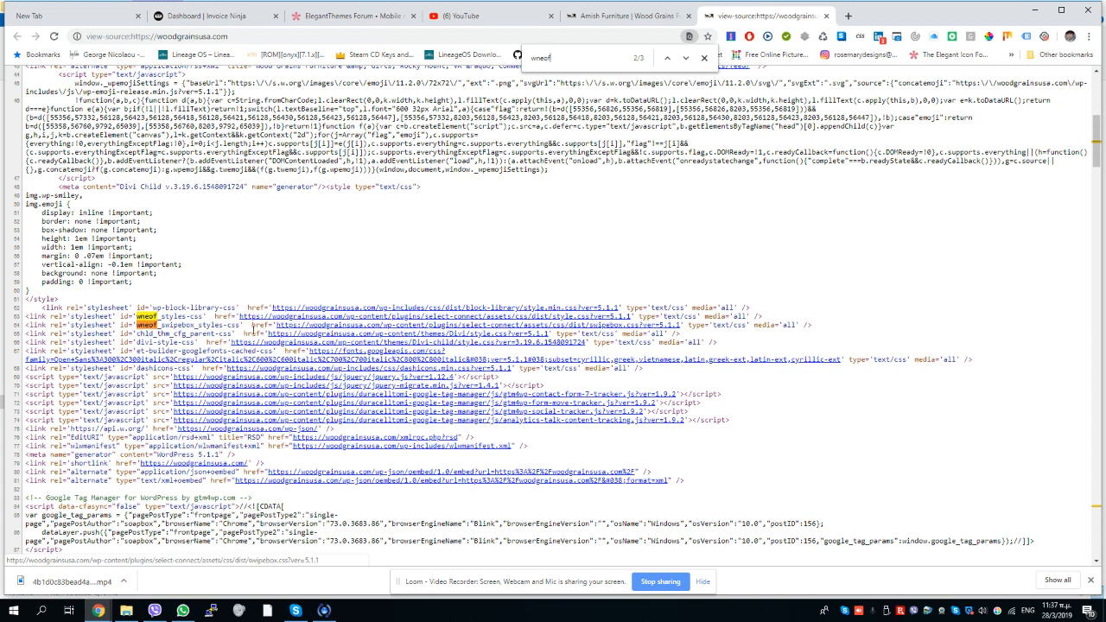
mouse_move(475, 335)
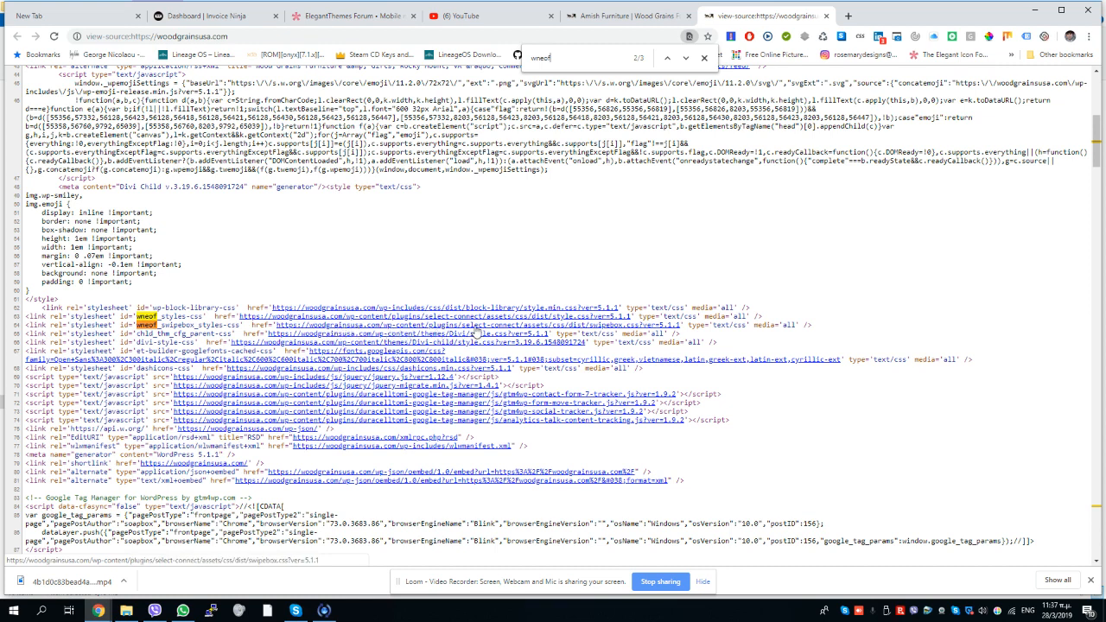